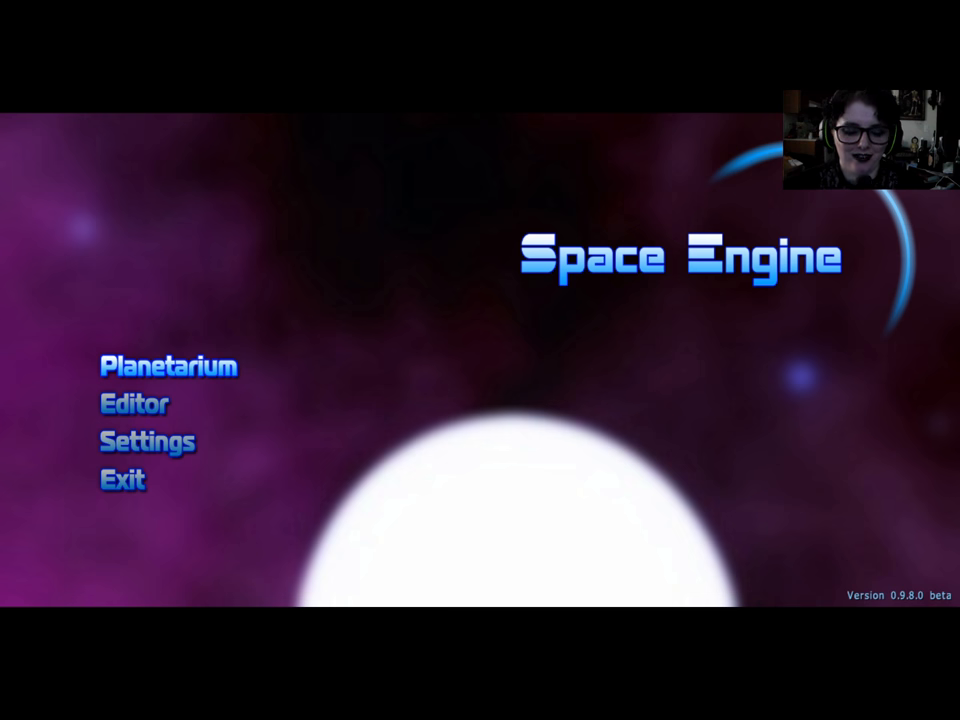
Start the planetarium from the main menu, arriving near θ1 Orionis C.
left_click(168, 367)
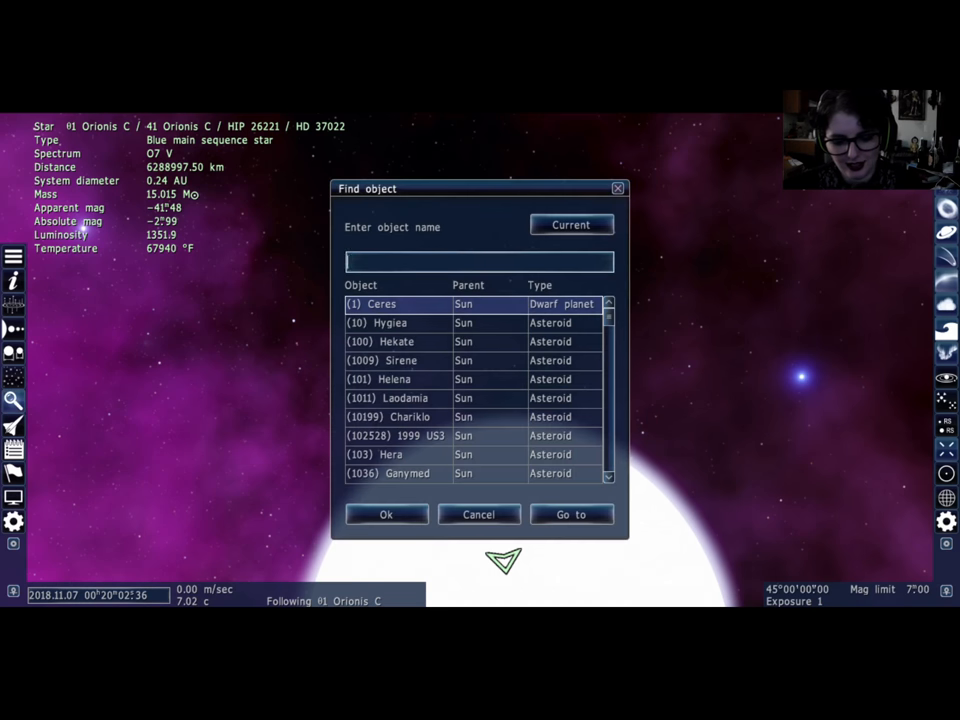
Search the asteroid list and select (1139) Atami B as the target.
type("(104) Klymene")
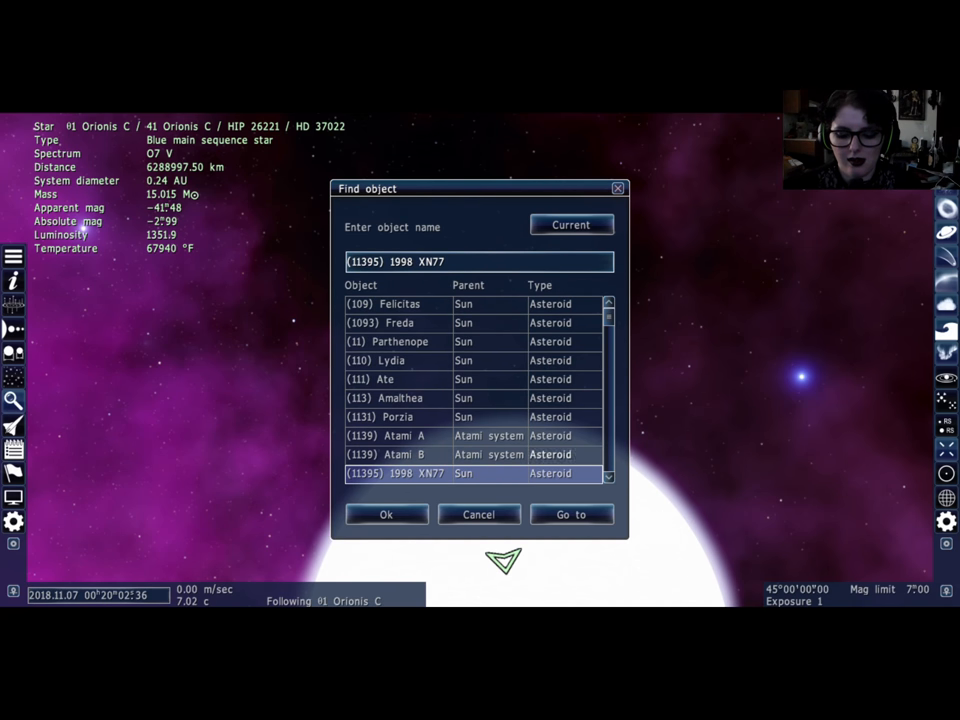
left_click(397, 454)
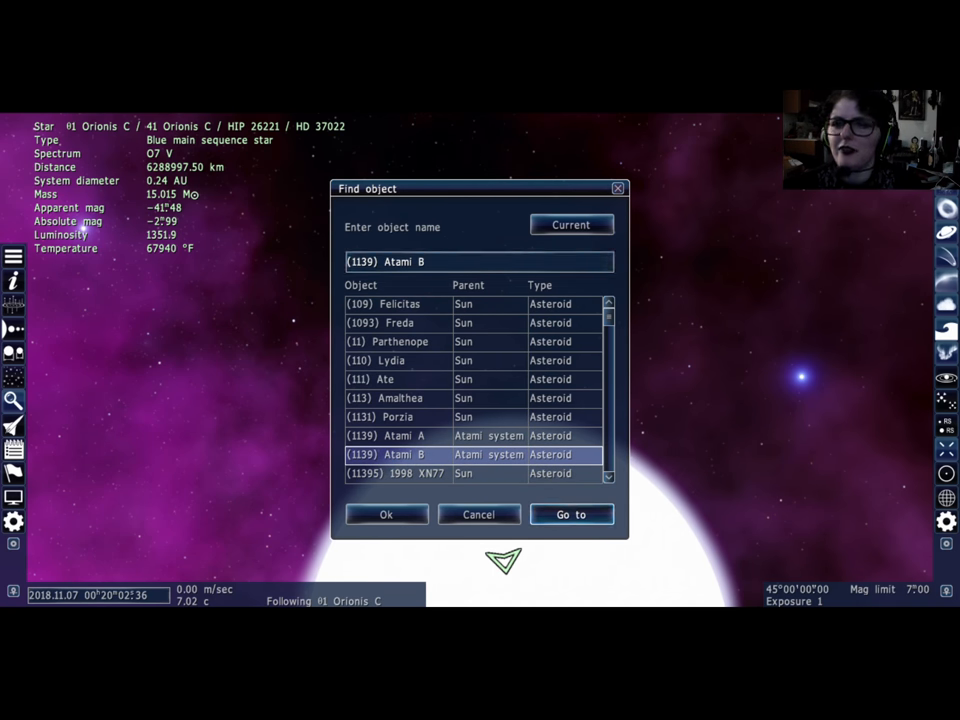
Fly the camera to asteroid (1139) Atami B.
left_click(571, 514)
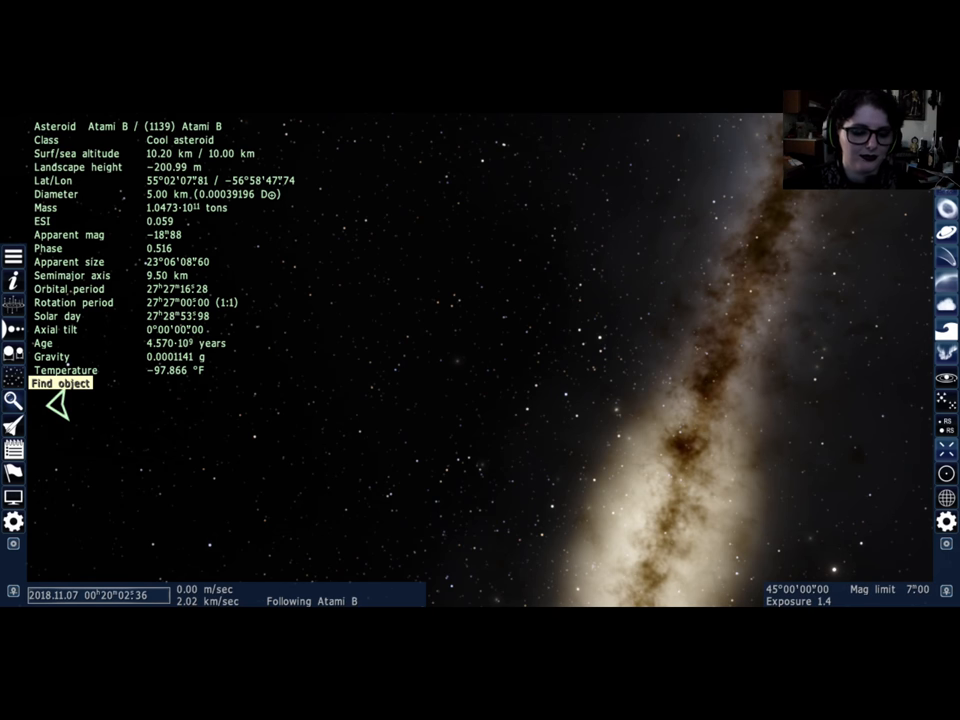
Reopen the object search and select galaxy NGC 2786 from the results.
left_click(63, 384)
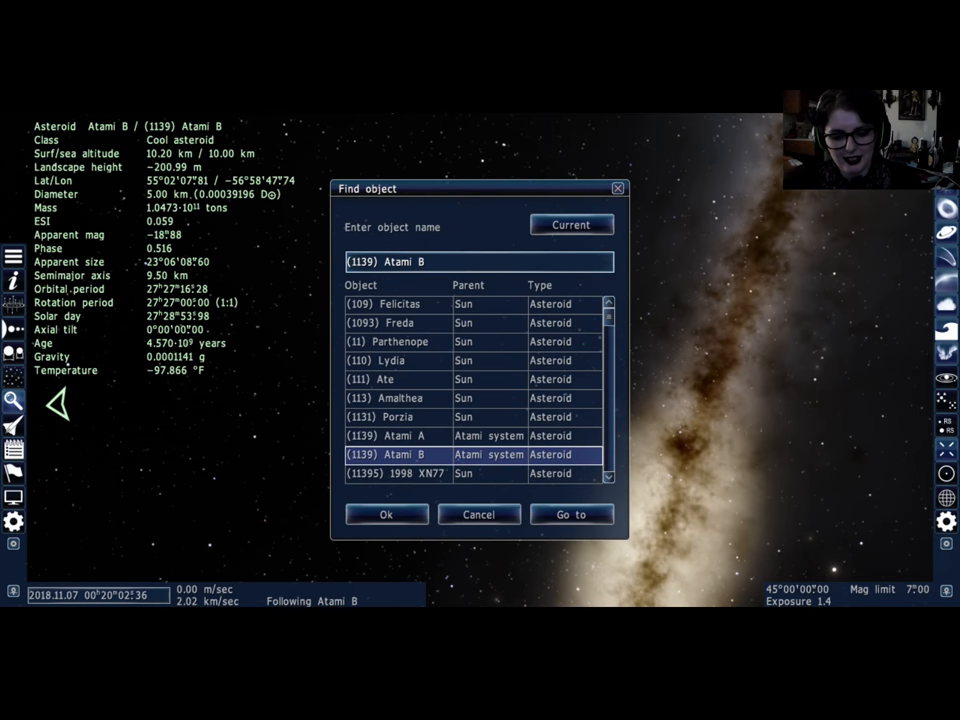
type("(116) Sirona")
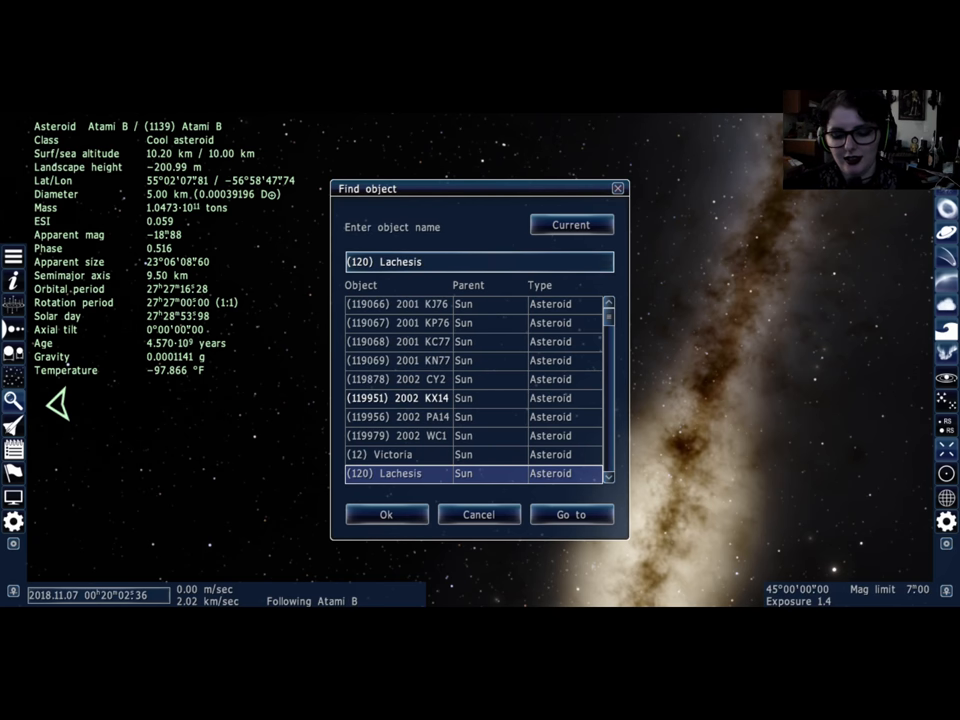
type("(129) Antigone")
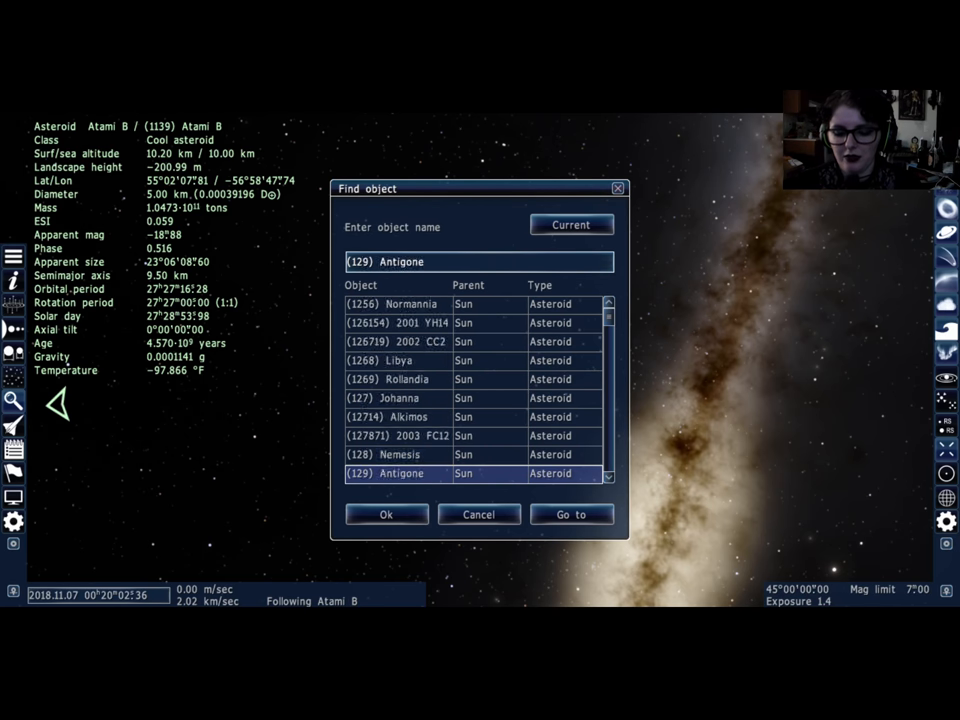
type("(345) Tercidina")
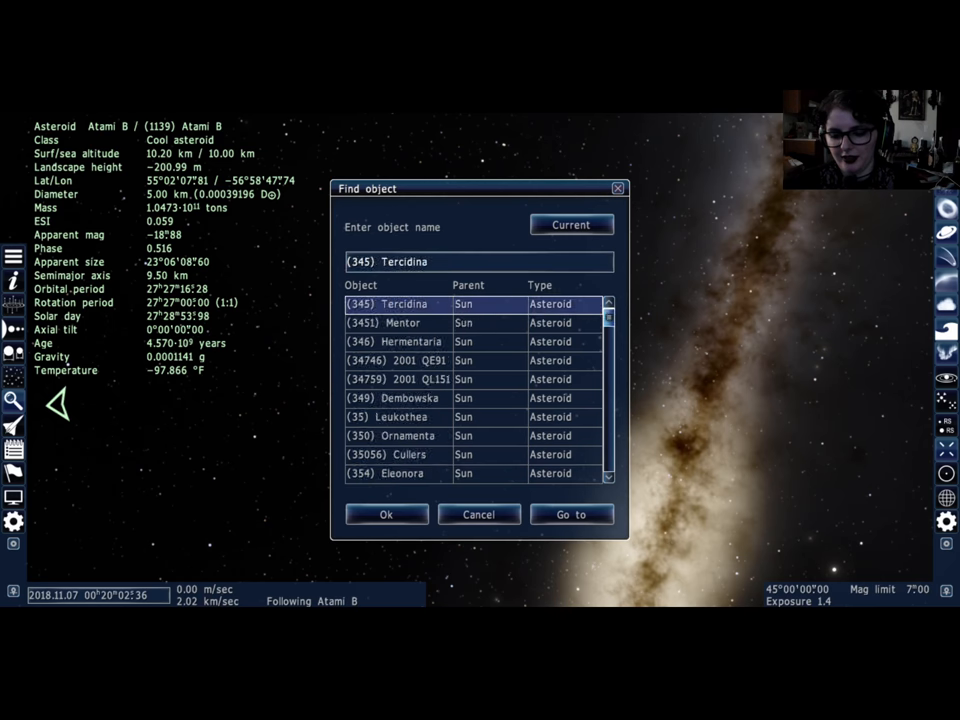
type("NGC 2362")
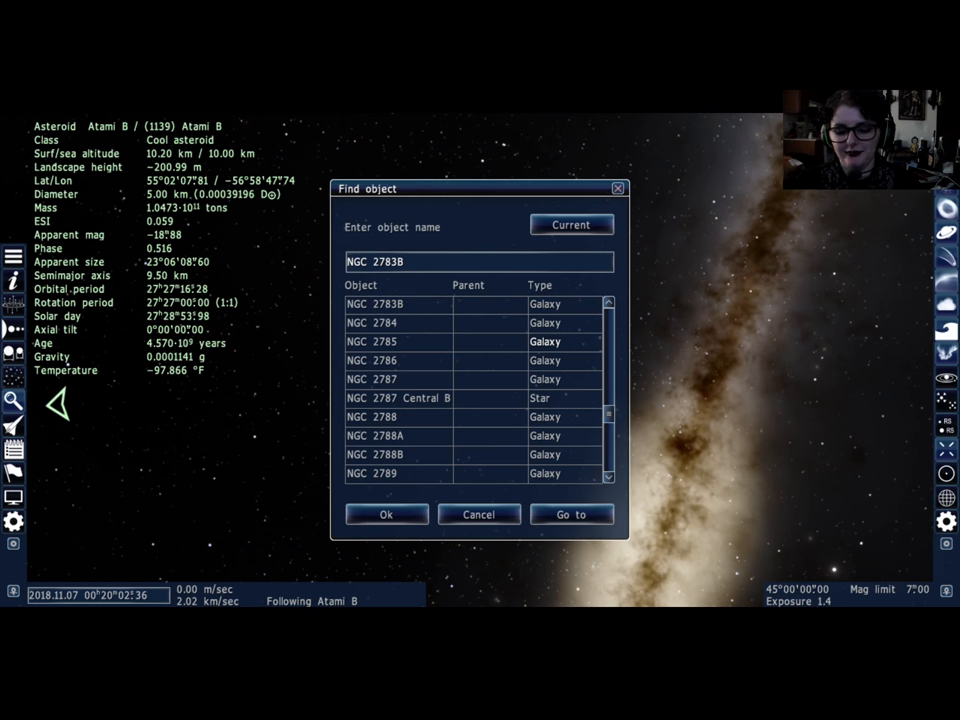
left_click(380, 360)
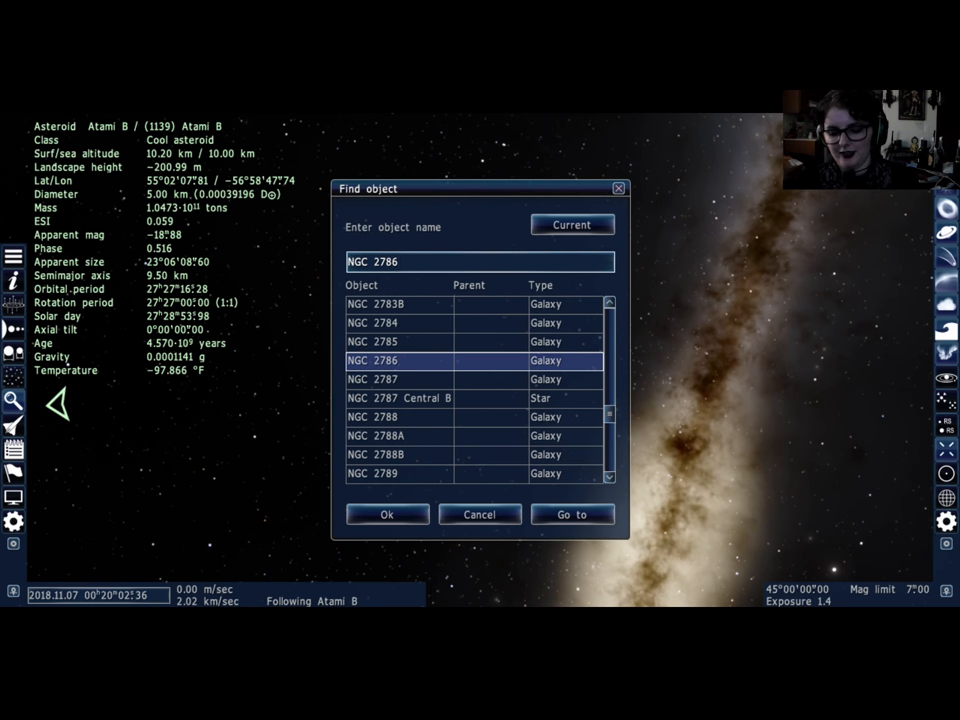
left_click(572, 514)
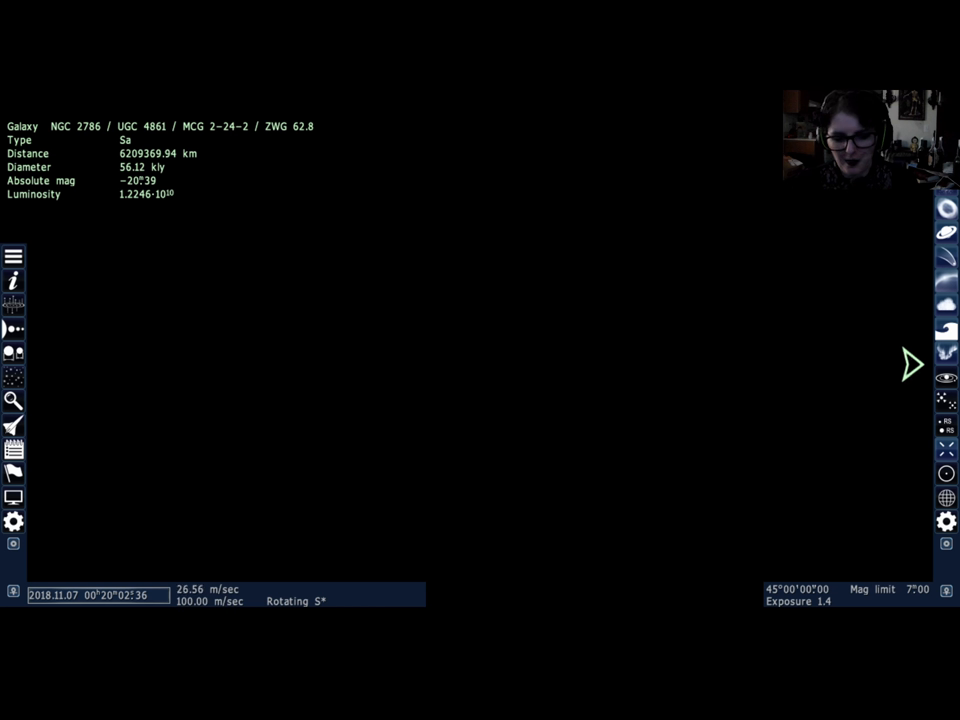
mouse_move(778, 215)
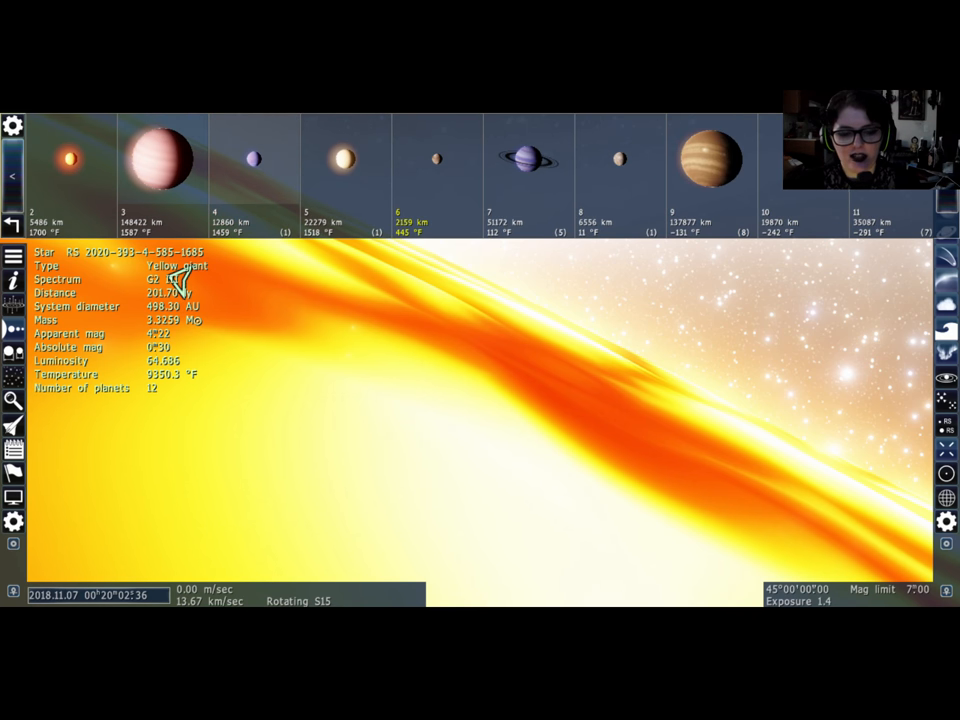
left_click(253, 160)
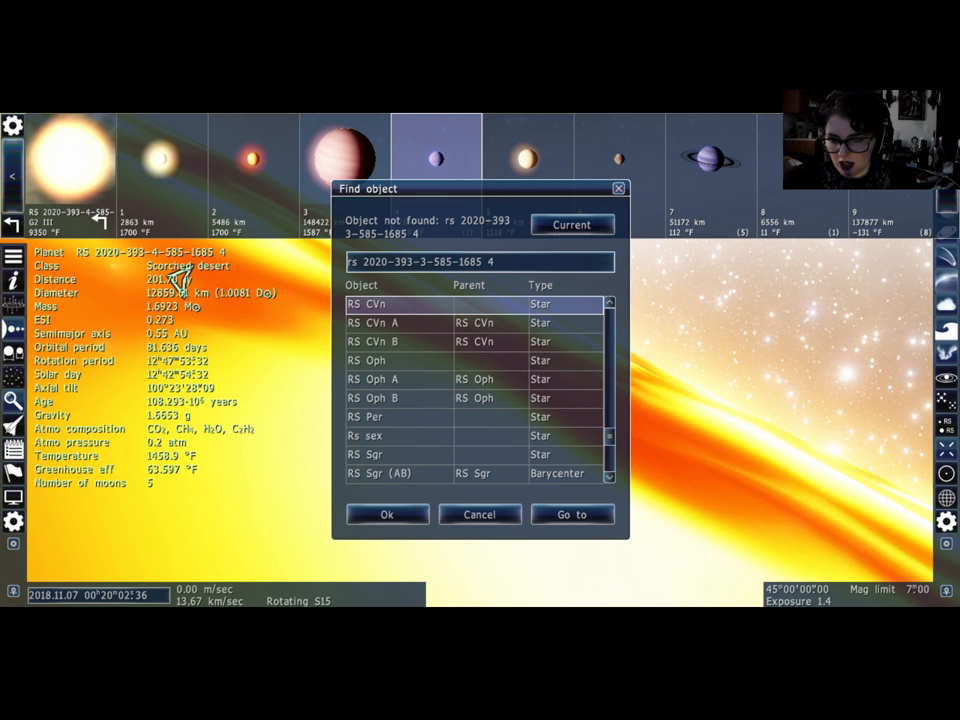
left_click(479, 514)
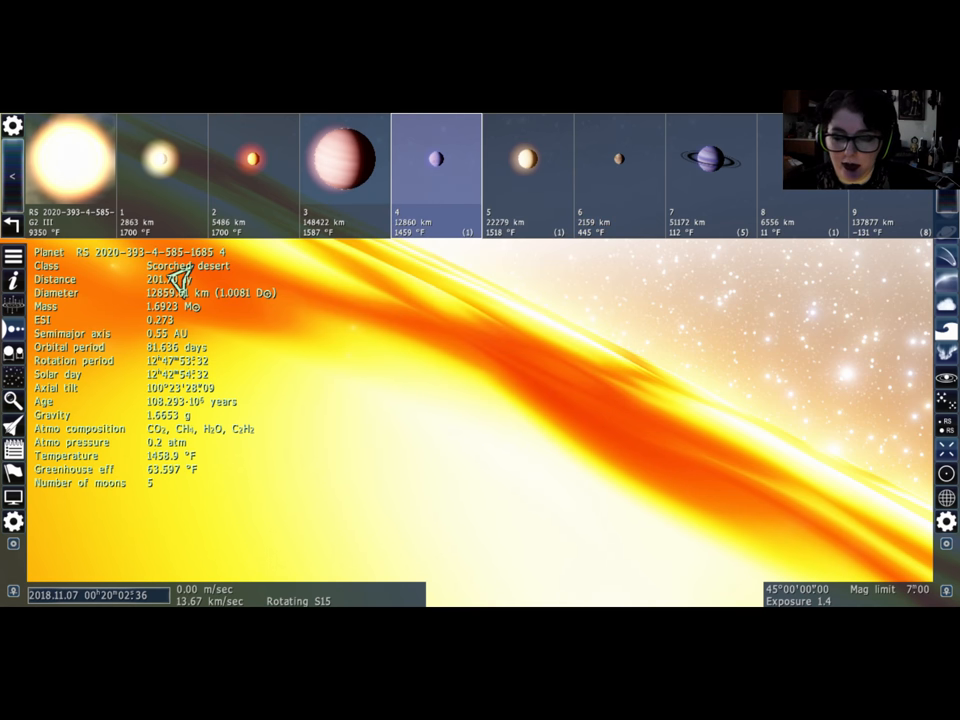